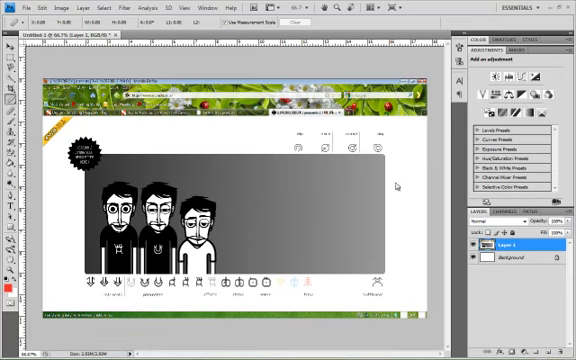
mouse_move(417, 188)
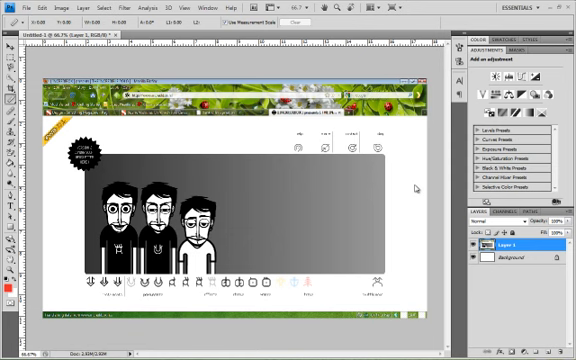
mouse_move(416, 188)
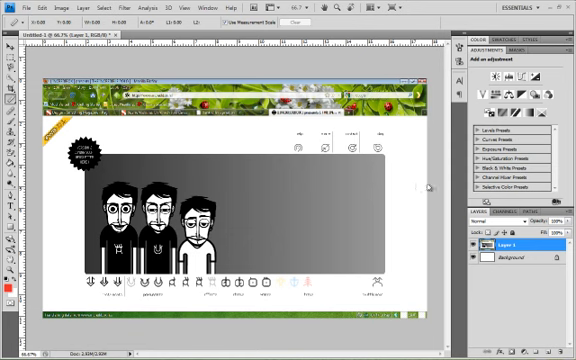
mouse_move(428, 186)
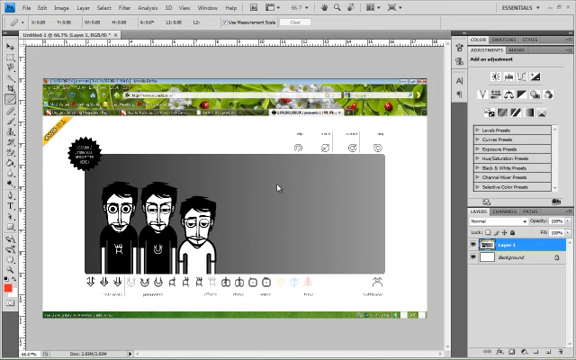
mouse_move(190, 159)
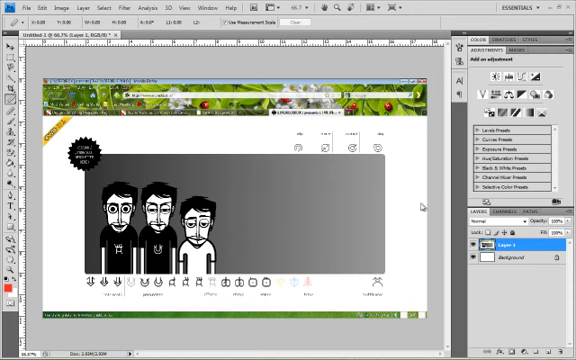
mouse_move(425, 207)
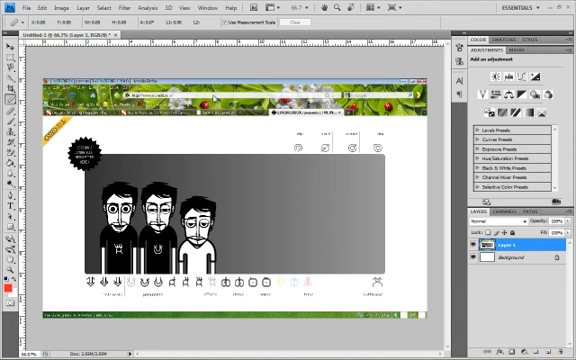
mouse_move(248, 94)
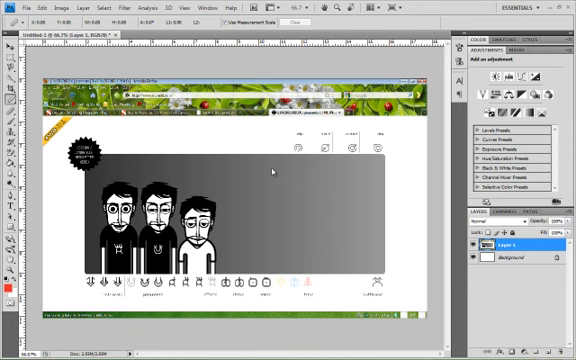
mouse_move(230, 203)
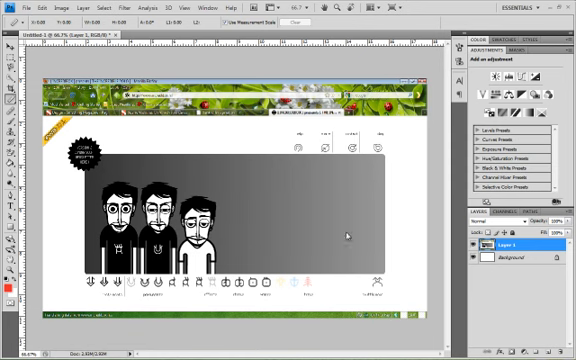
mouse_move(133, 120)
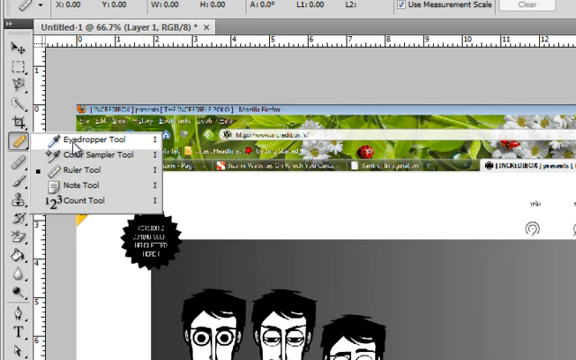
mouse_move(70, 173)
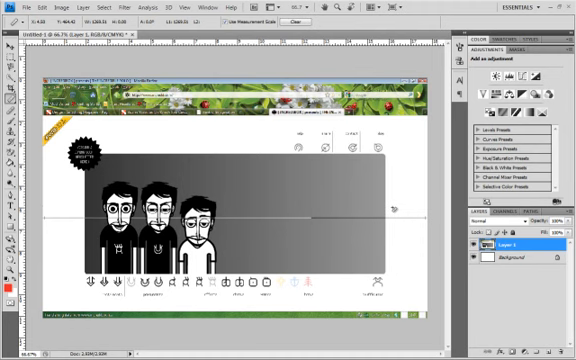
mouse_move(393, 208)
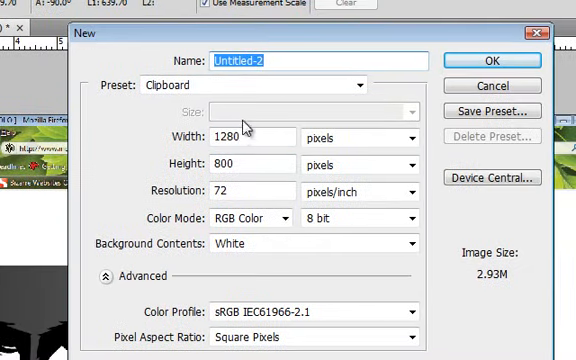
Step: Create Untitled-2 as a white 1270 × 640 pixel document
text(12)
click(253, 165)
text(640)
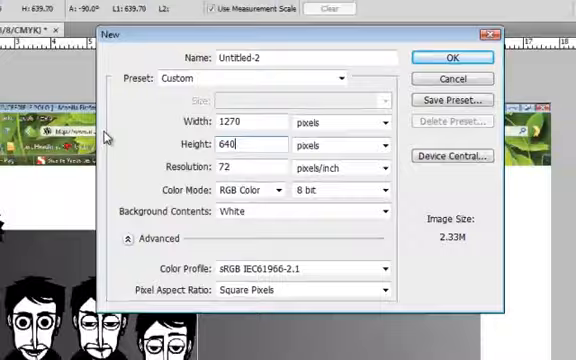
click(438, 57)
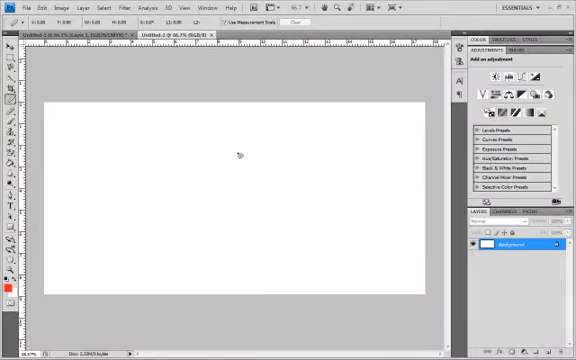
mouse_move(373, 292)
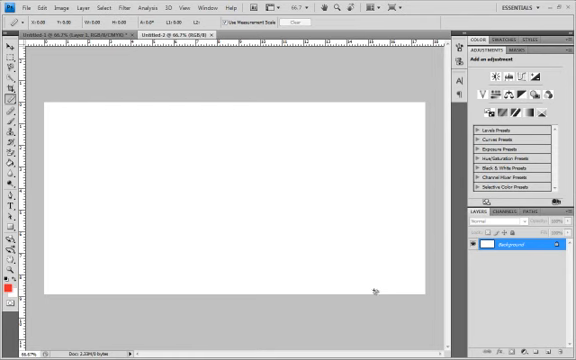